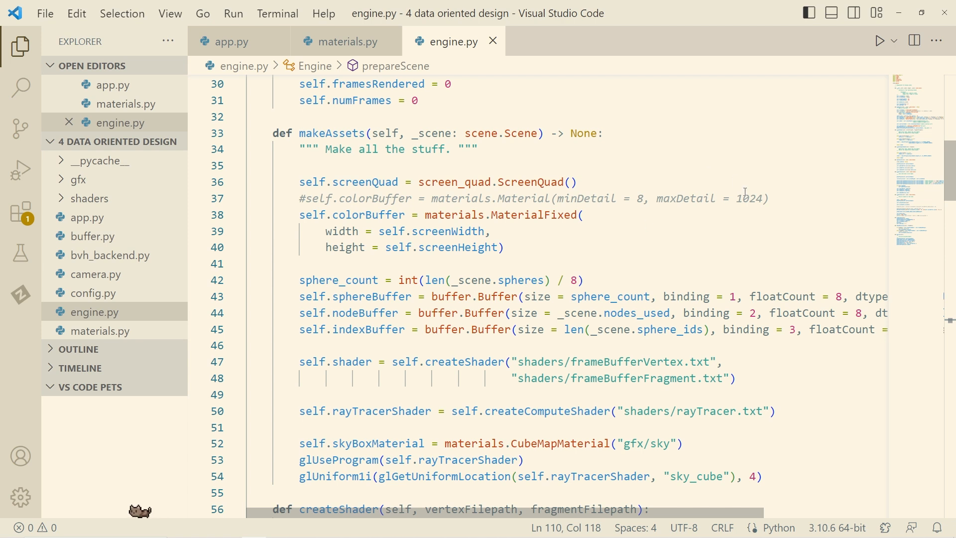
{"action": "mouse_move", "coordinate": [540, 239]}
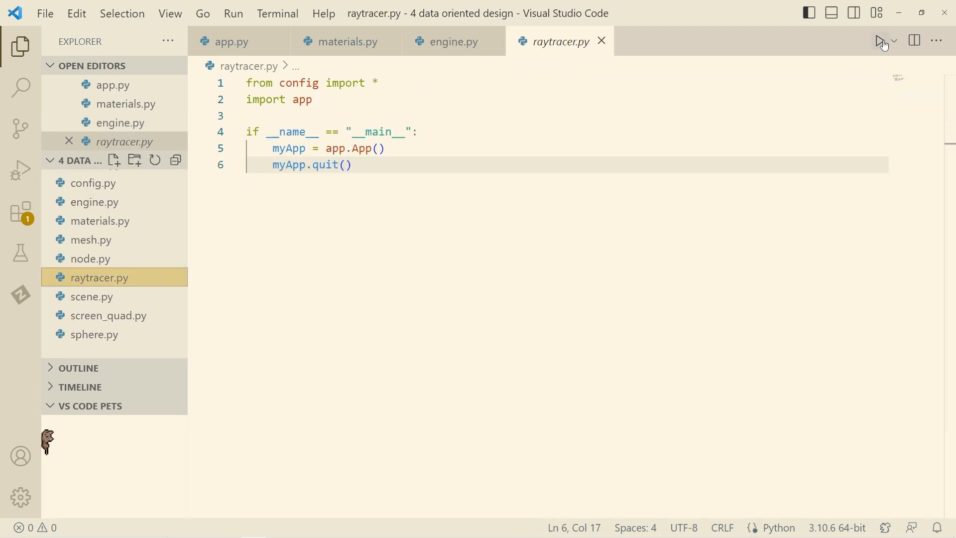
Launch raytracer.py with the Run Python File button
{"action": "left_click", "coordinate": [880, 41]}
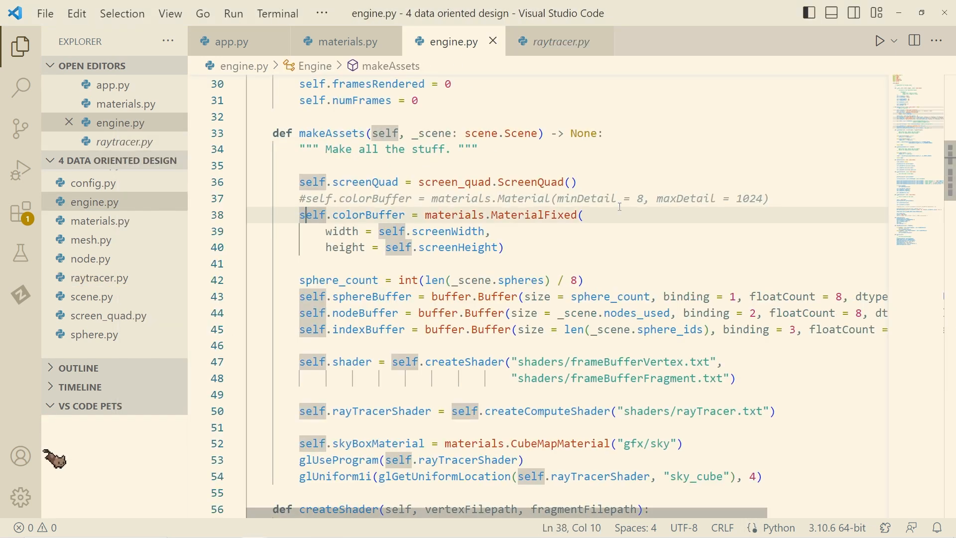
Tidy the colour-buffer setup with a triple-quote edit, then rerun raytracer.py to render the spheres
{"action": "key", "text": "Backspace"}
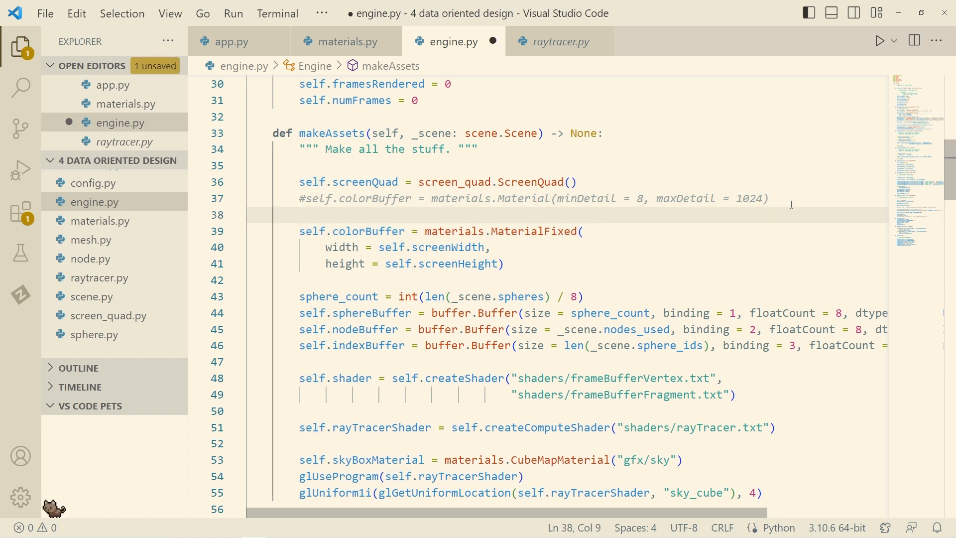
{"action": "type", "text": "\"\"\""}
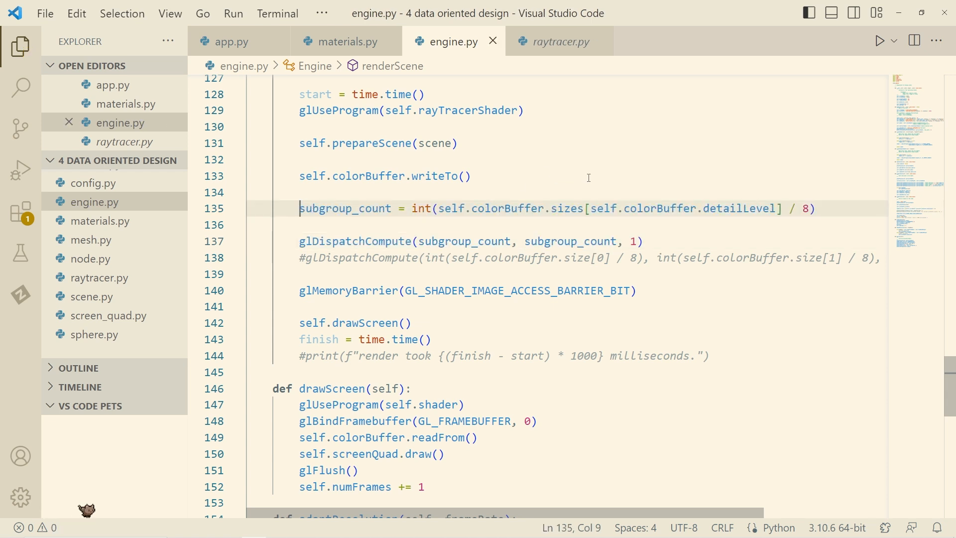
{"action": "left_click", "coordinate": [561, 41]}
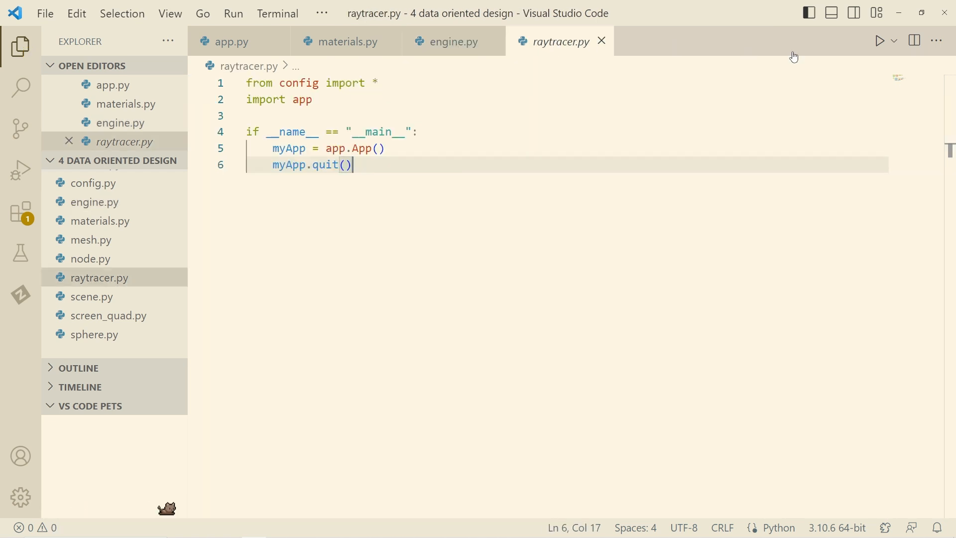
{"action": "left_click", "coordinate": [880, 40]}
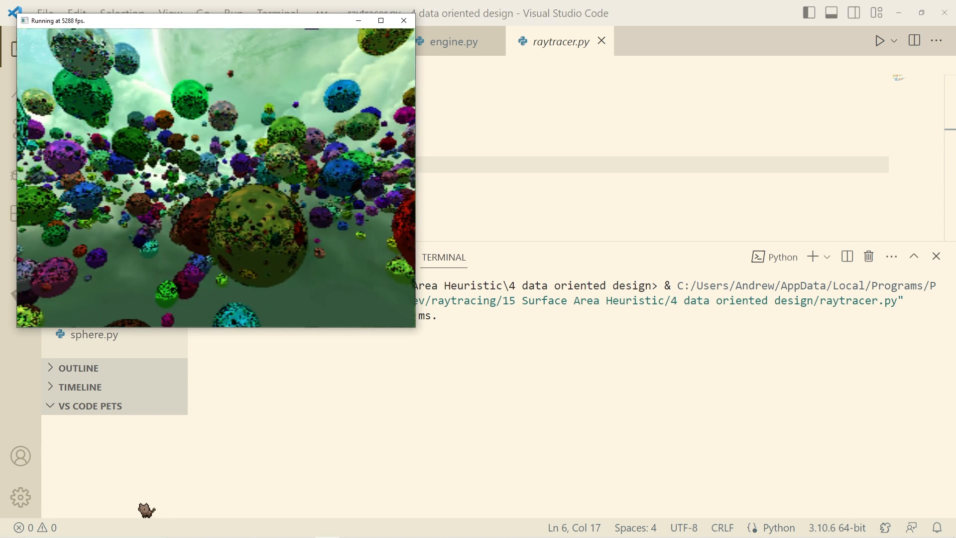